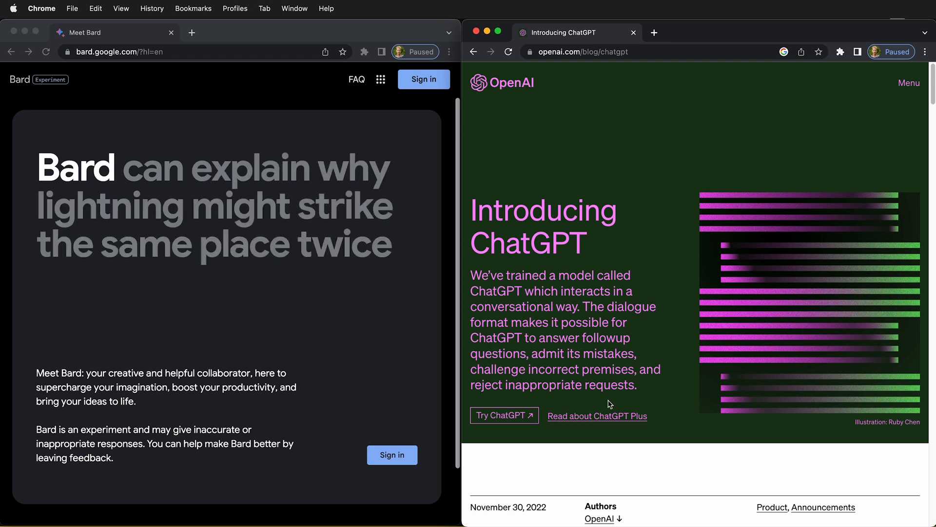
Log in to ChatGPT from its announcement page and sign in to Bard.
click(499, 416)
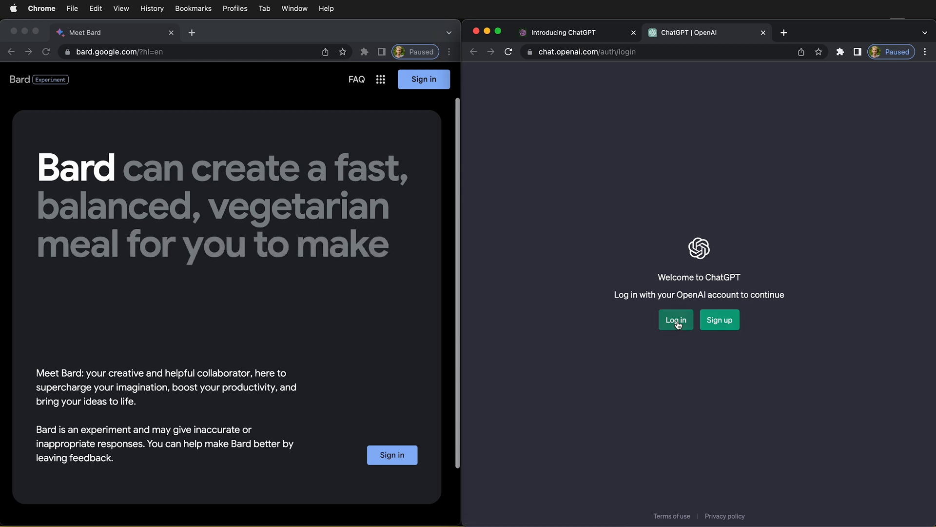
click(674, 320)
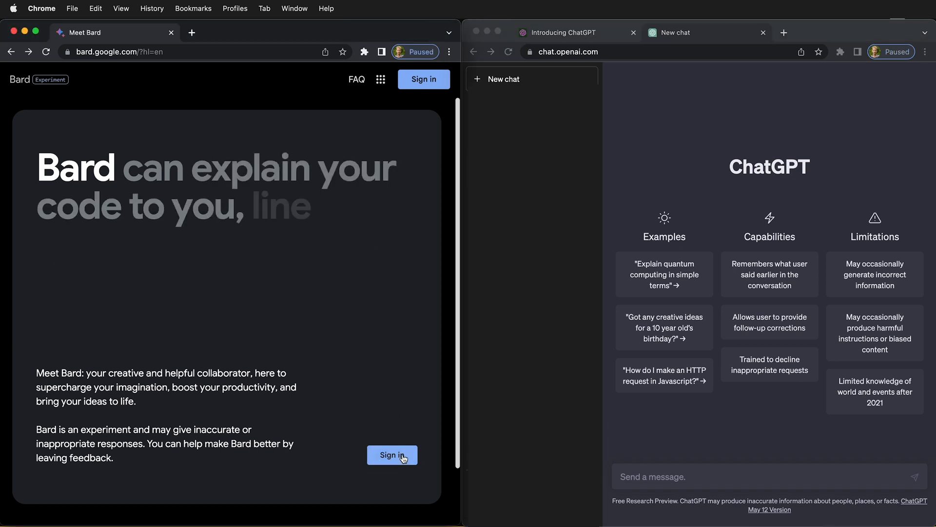
click(392, 455)
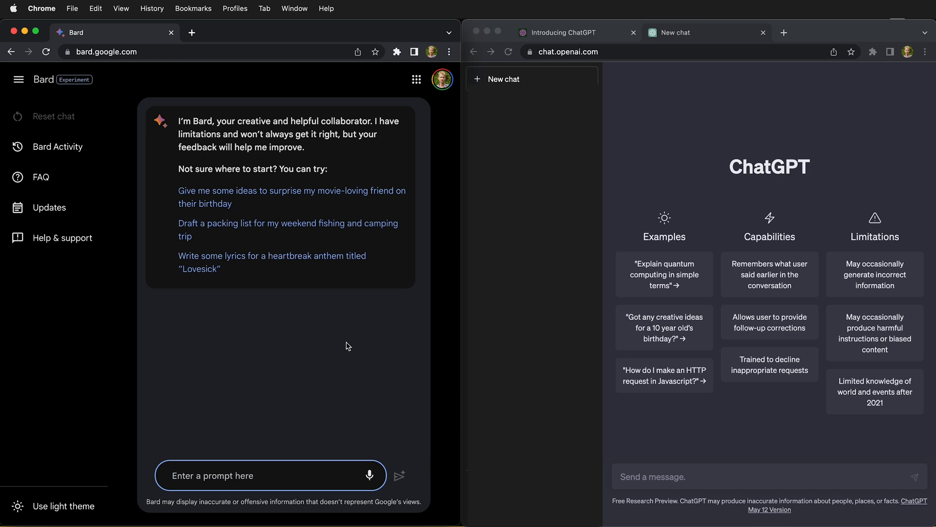
mouse_move(672, 460)
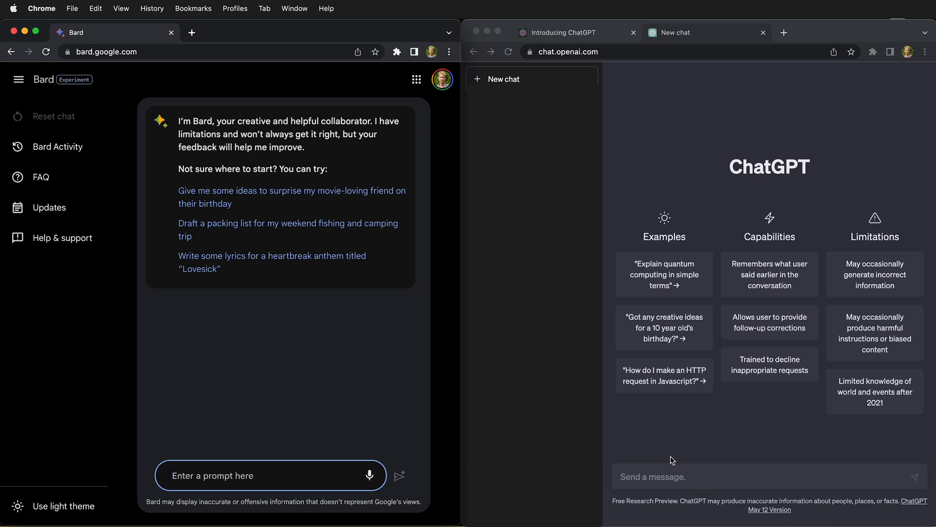
Send Bard the prompt 'Write a resume for a logistics specialist at a delivery company'.
text(Write a)
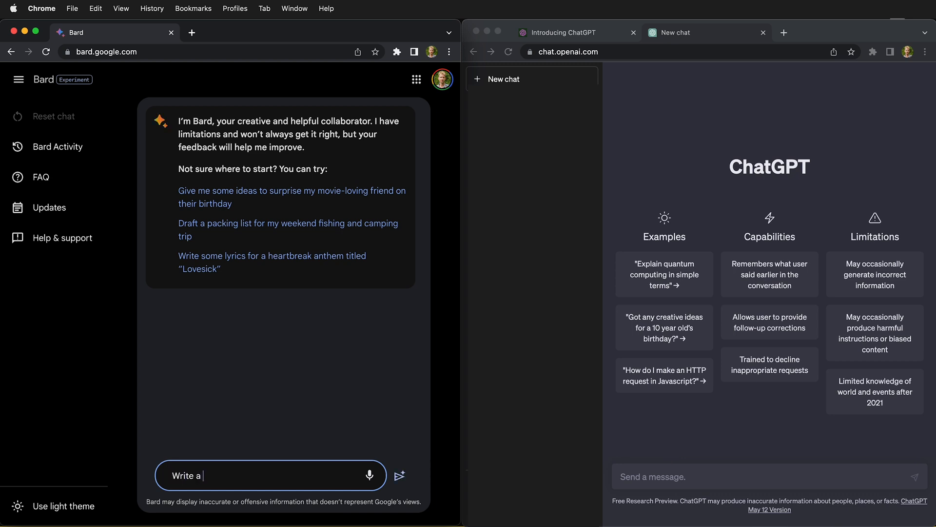
text(Write a resume for a logistics specialist at a delivery company)
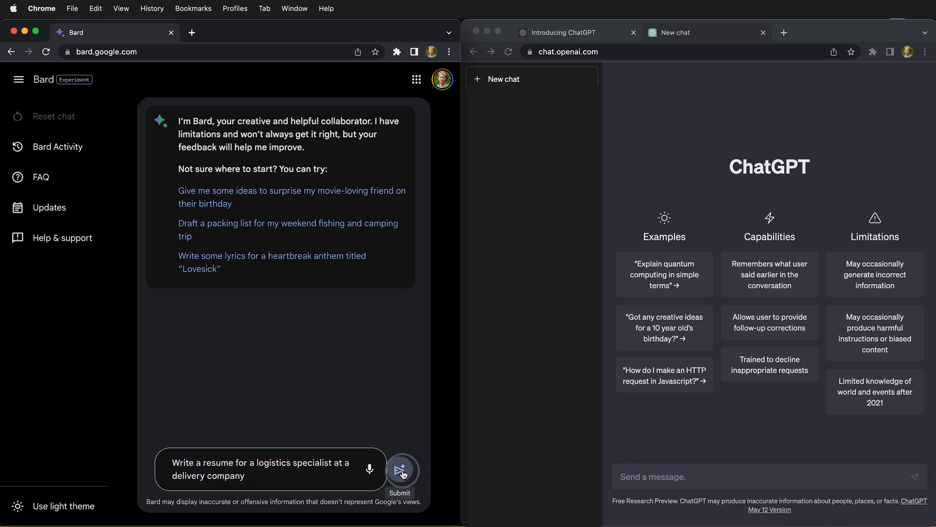
click(402, 471)
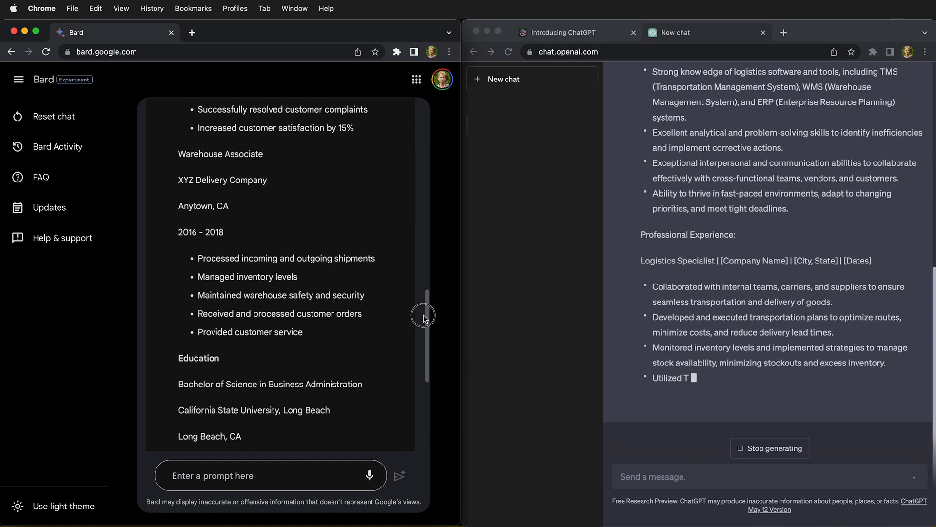
Reveal Bard's alternative resume drafts, view Draft 2, then switch to another draft.
scroll(down, 3)
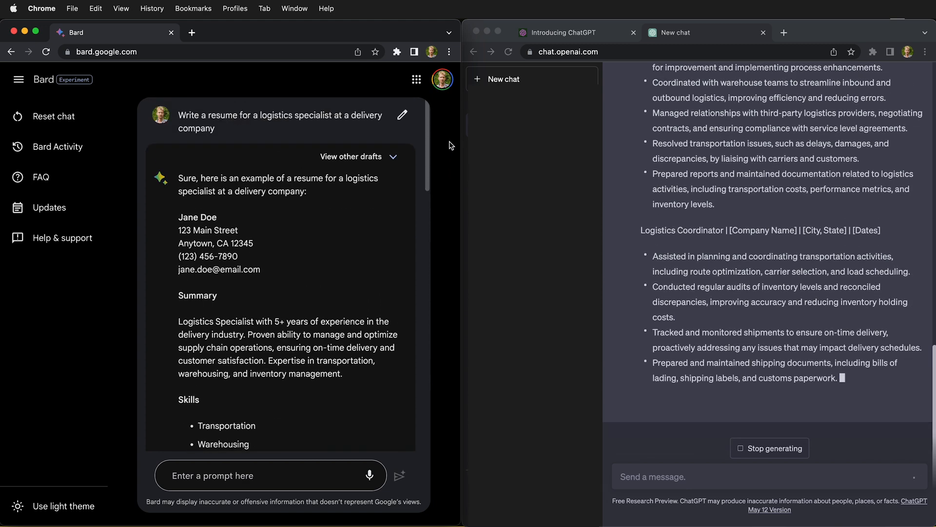
click(351, 156)
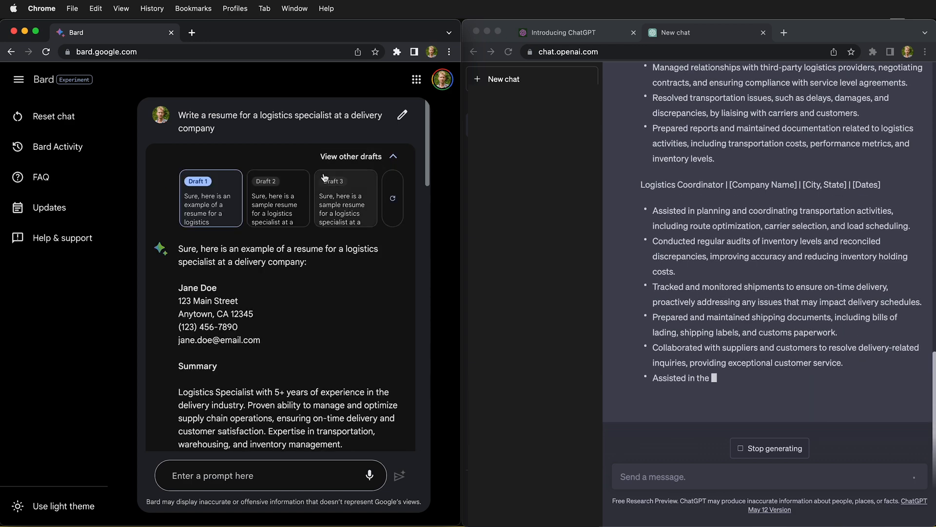
click(277, 182)
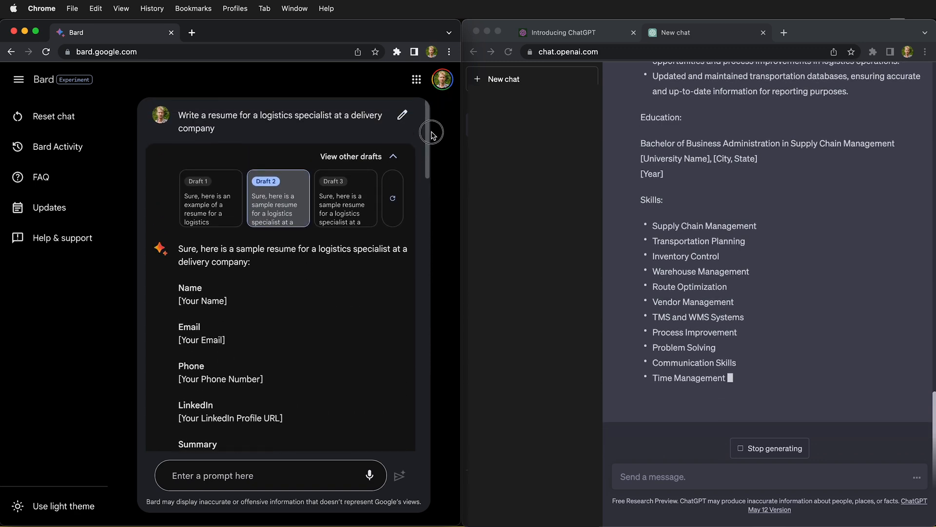
click(344, 182)
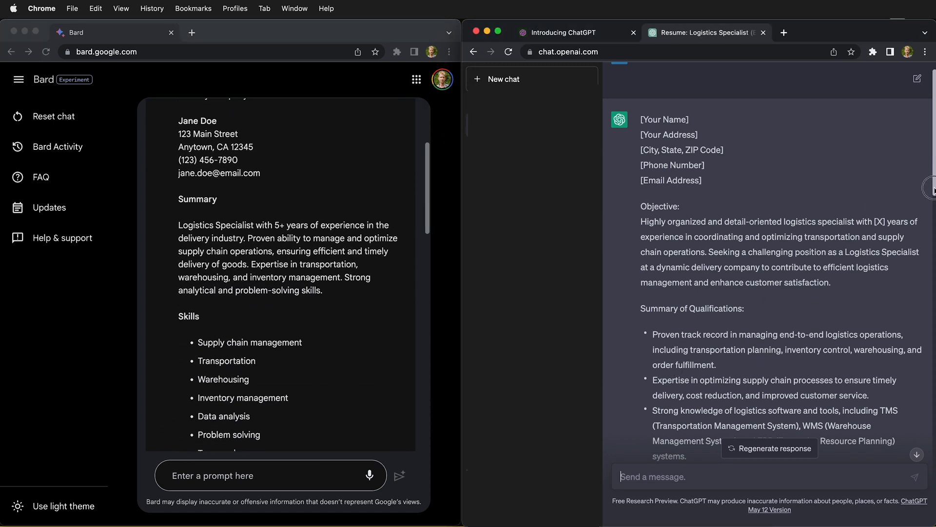
Scroll both resumes to their ends, Bard's references and ChatGPT's customization note.
scroll(down, 3)
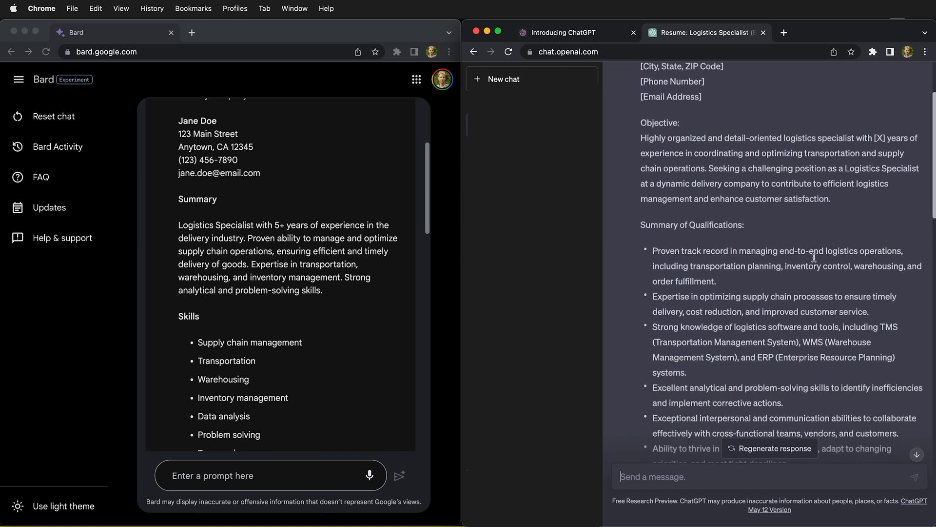
mouse_move(876, 239)
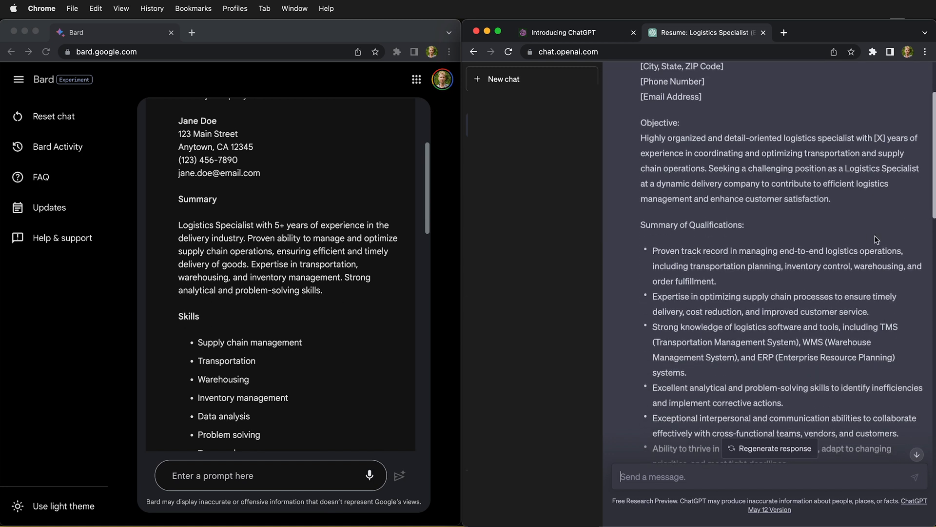
mouse_move(782, 167)
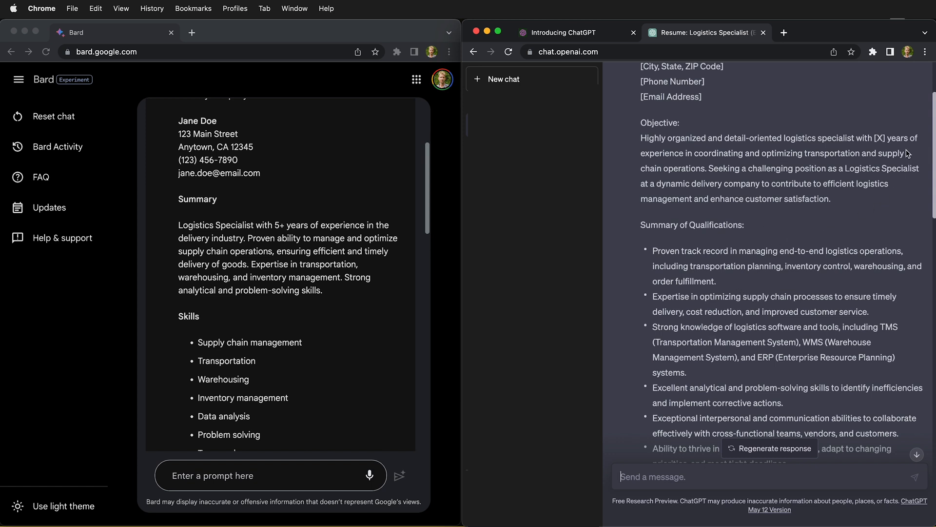
mouse_move(723, 358)
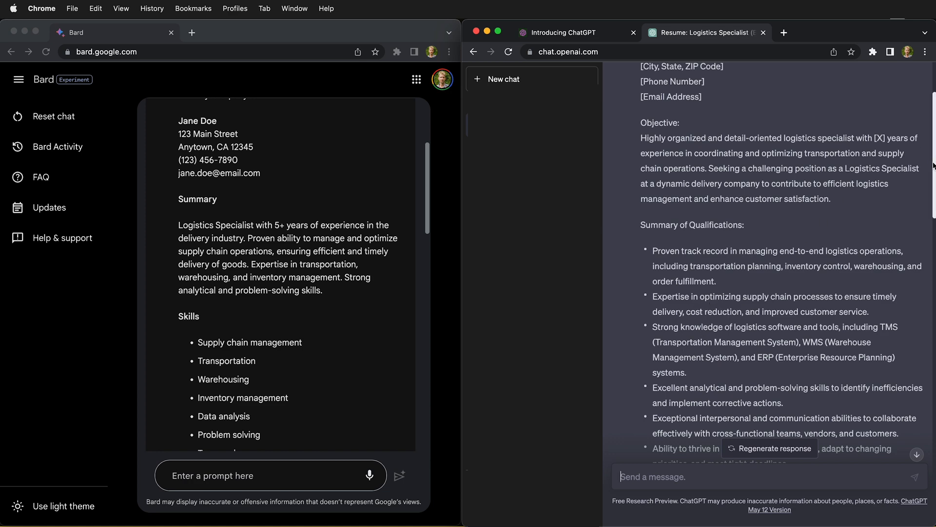
scroll(down, 3)
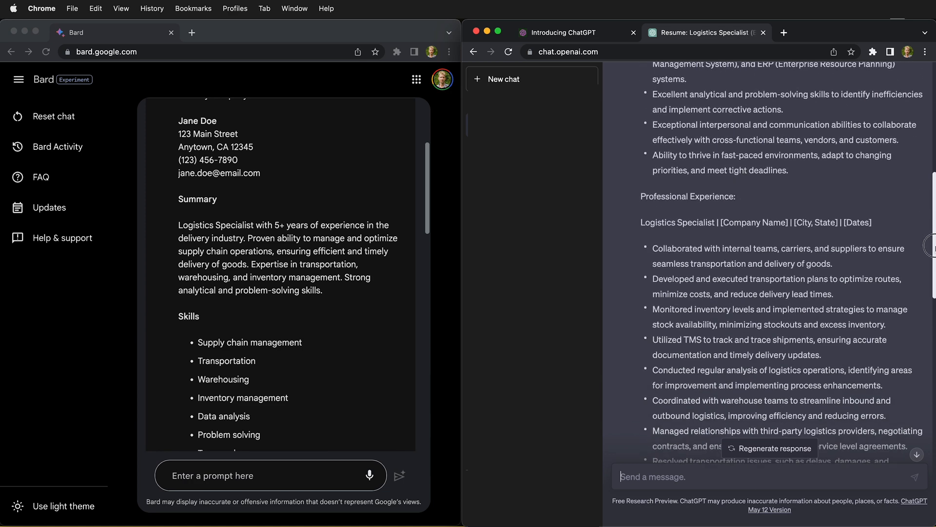
scroll(down, 3)
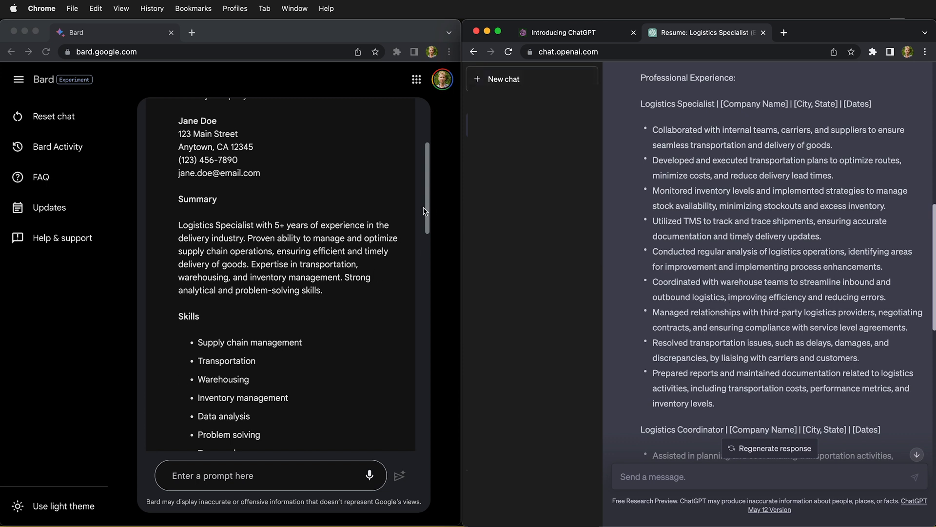
scroll(down, 3)
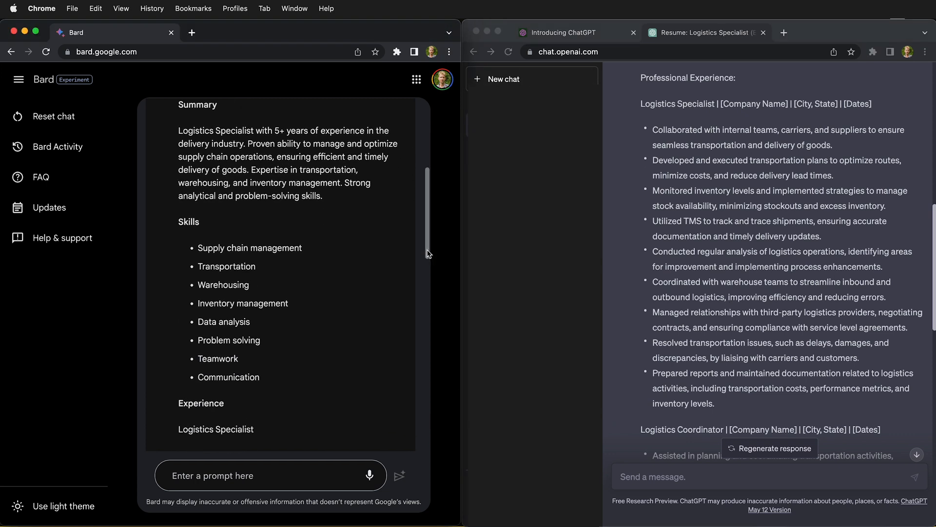
mouse_move(251, 276)
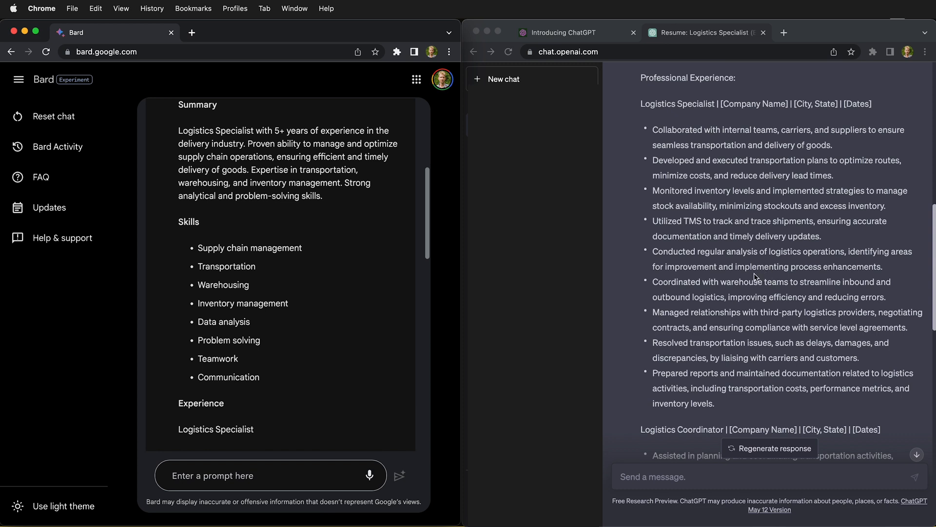
mouse_move(650, 195)
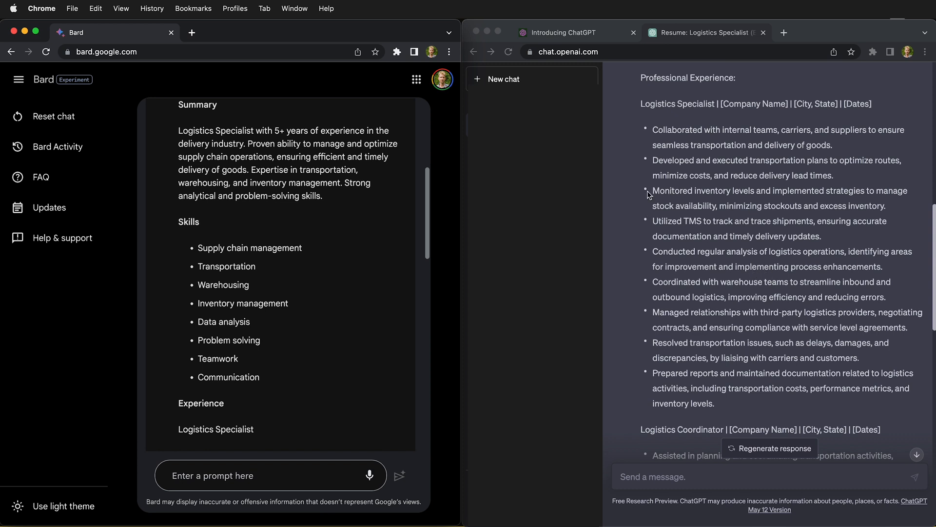
mouse_move(438, 236)
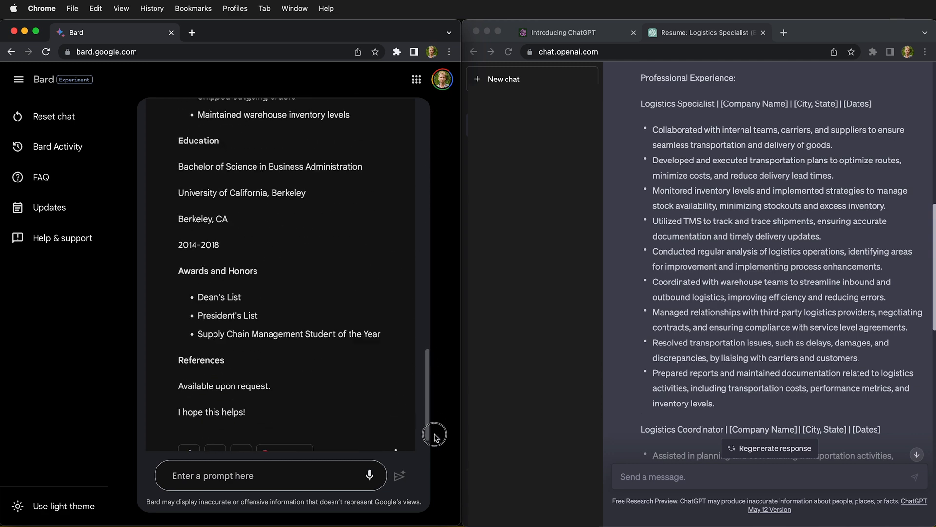
scroll(down, 3)
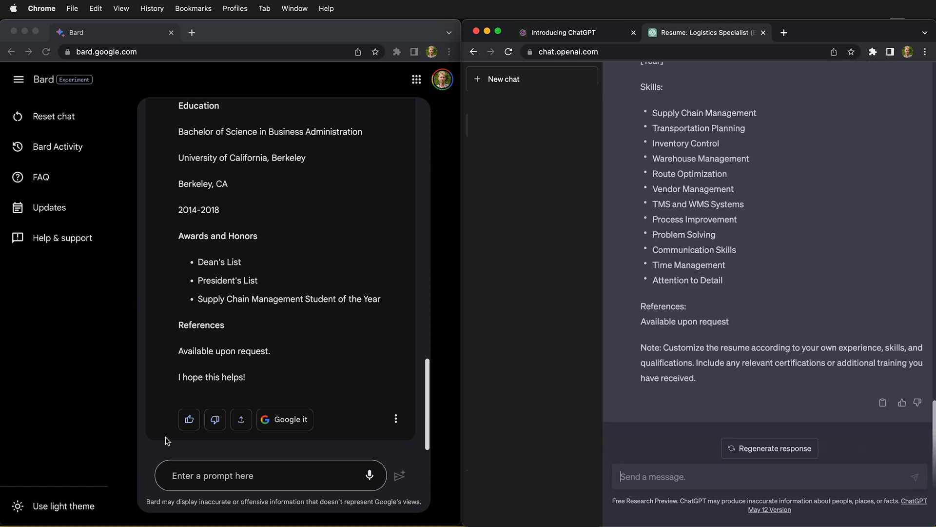
Send the butterfly-and-calculator poem request to Bard and the same prompt to ChatGPT.
click(271, 475)
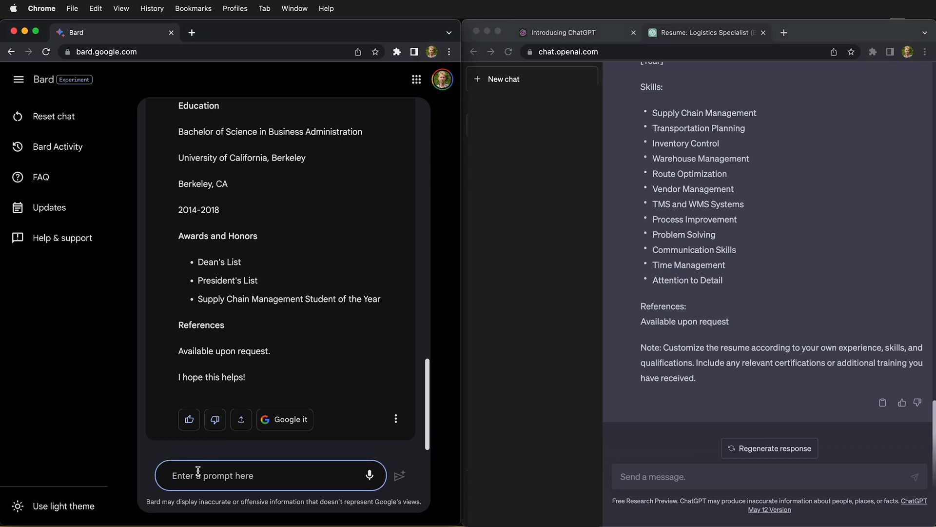
text(Write a poem about a butterfly and a calculator)
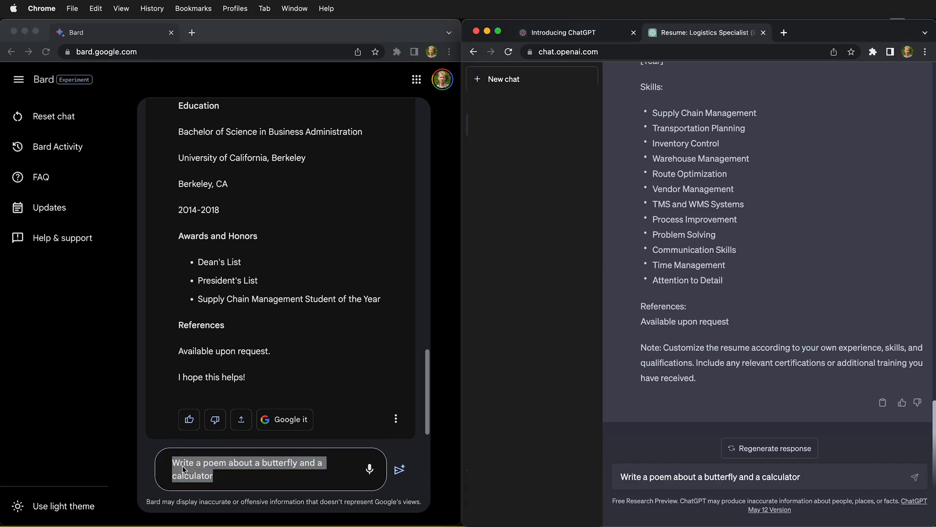
mouse_move(408, 484)
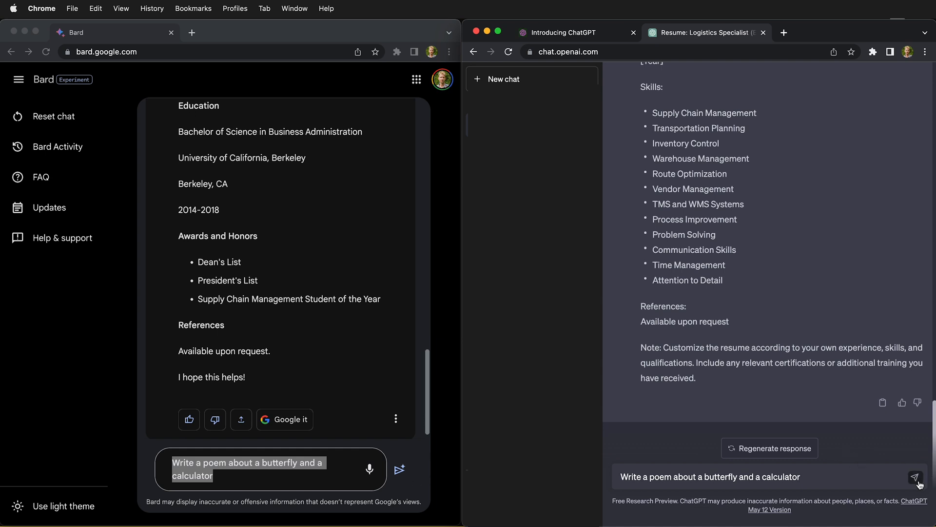
click(916, 477)
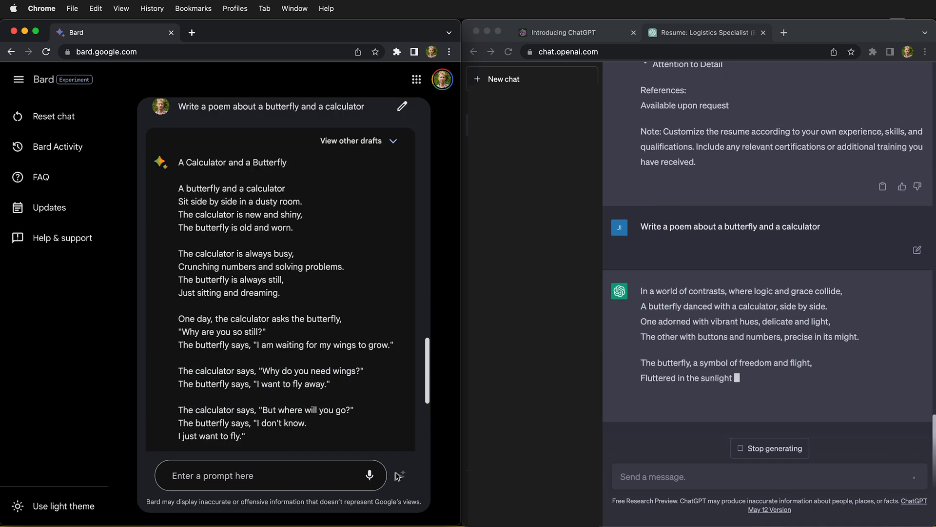
Reveal Bard's alternative poem drafts and return to Draft 1 while ChatGPT finishes.
click(351, 140)
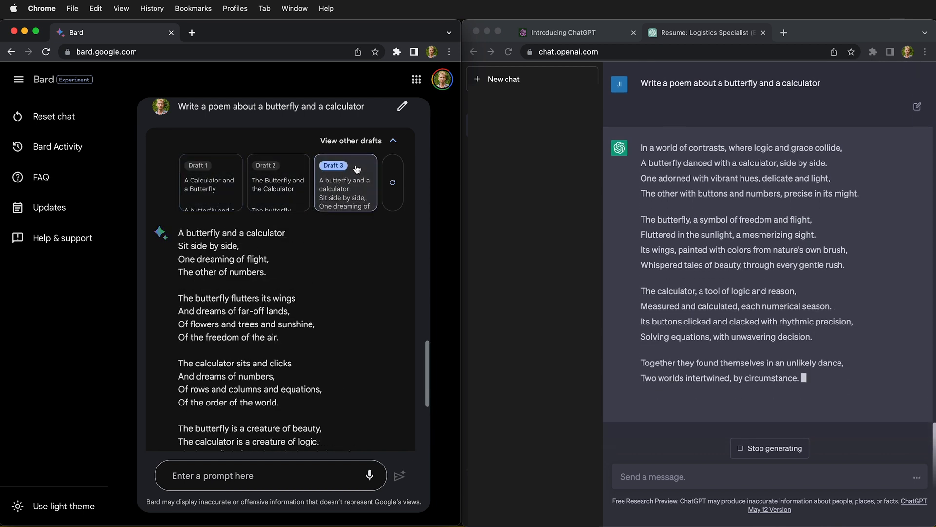
click(210, 165)
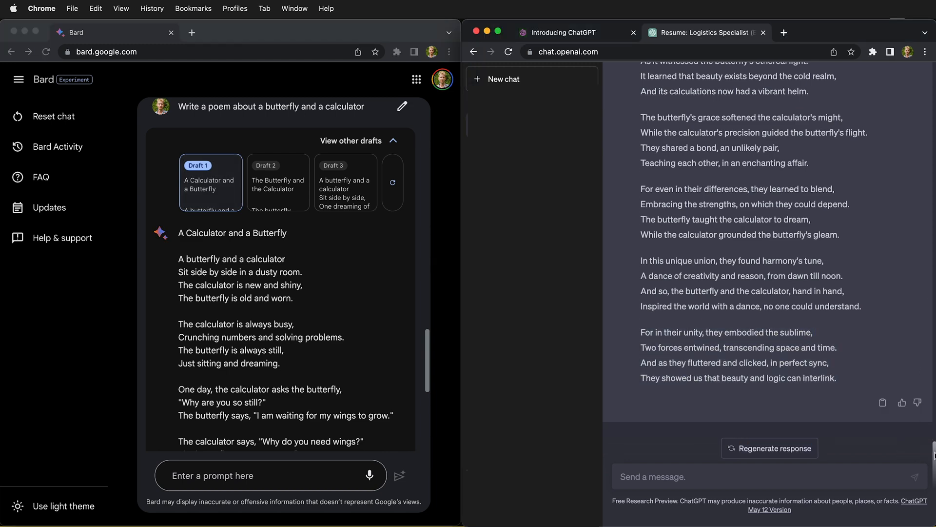
Scroll through both finished poems in Bard and ChatGPT.
click(770, 448)
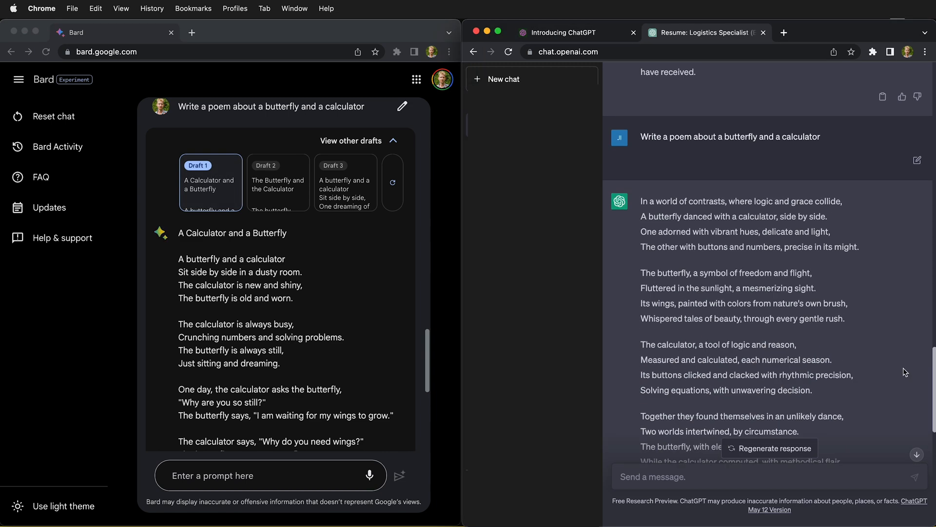
scroll(down, 3)
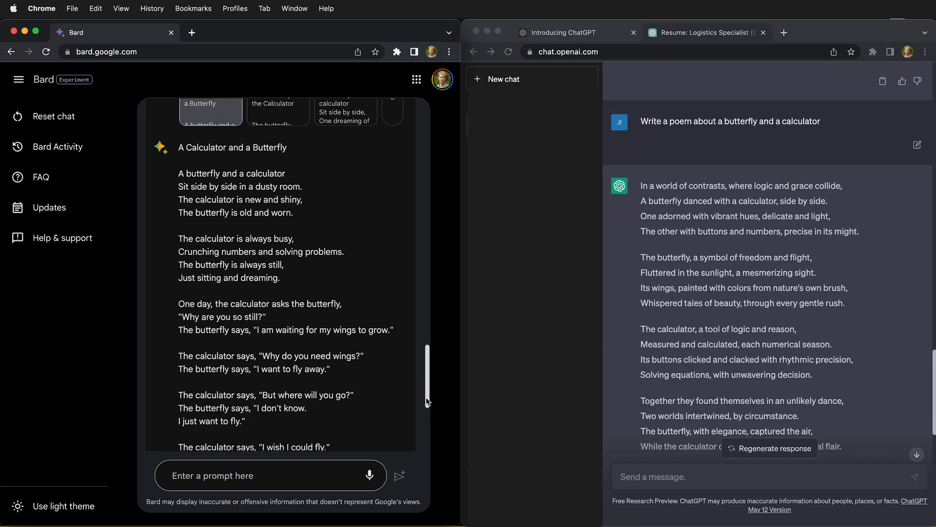
scroll(down, 3)
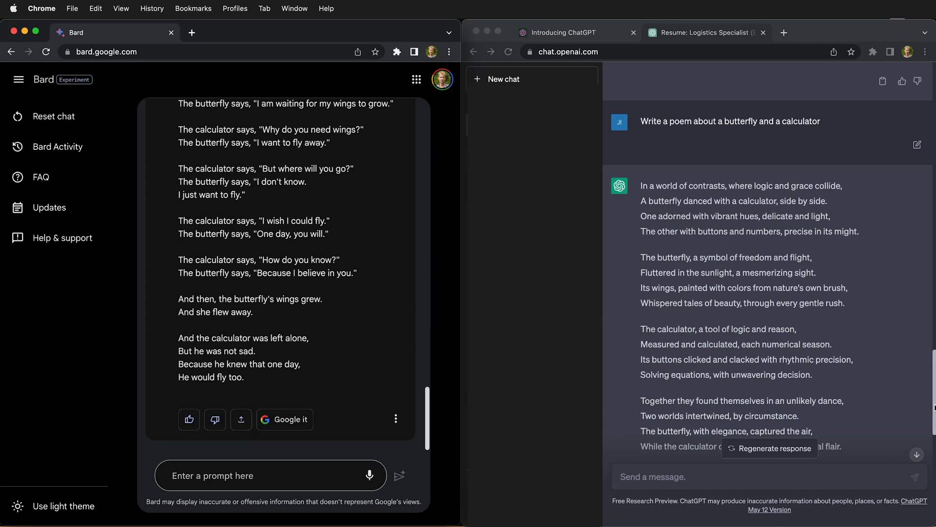
scroll(down, 3)
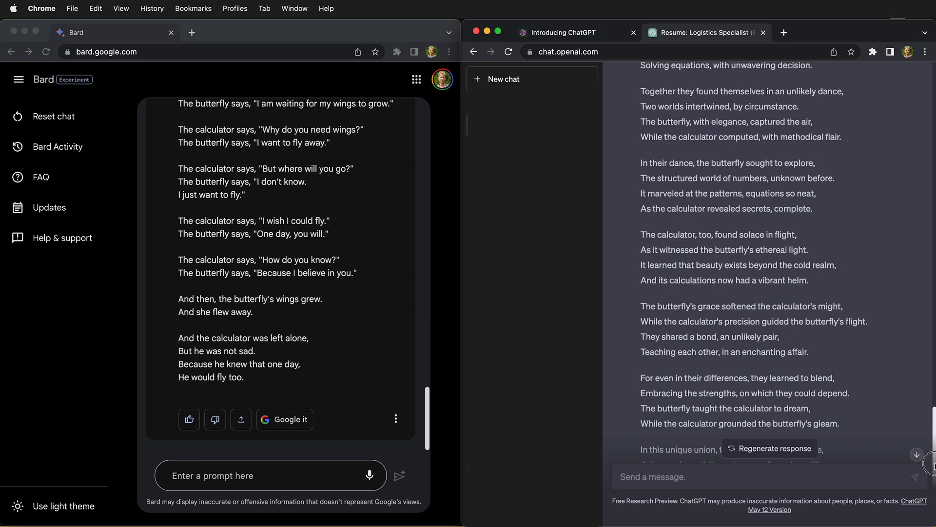
Enter 'write a python program that generates cellular automata visually' in Bard's prompt box.
text(write a python program that generates ce)
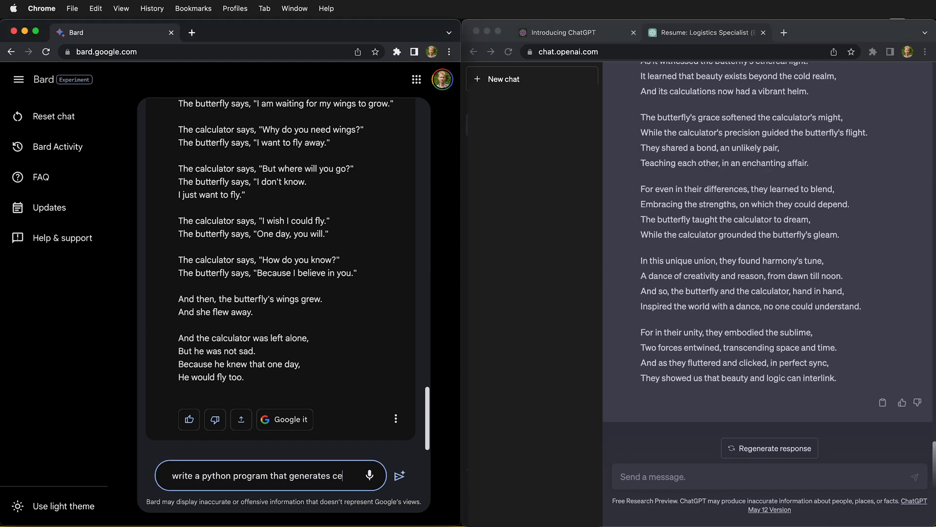
text(llular automata)
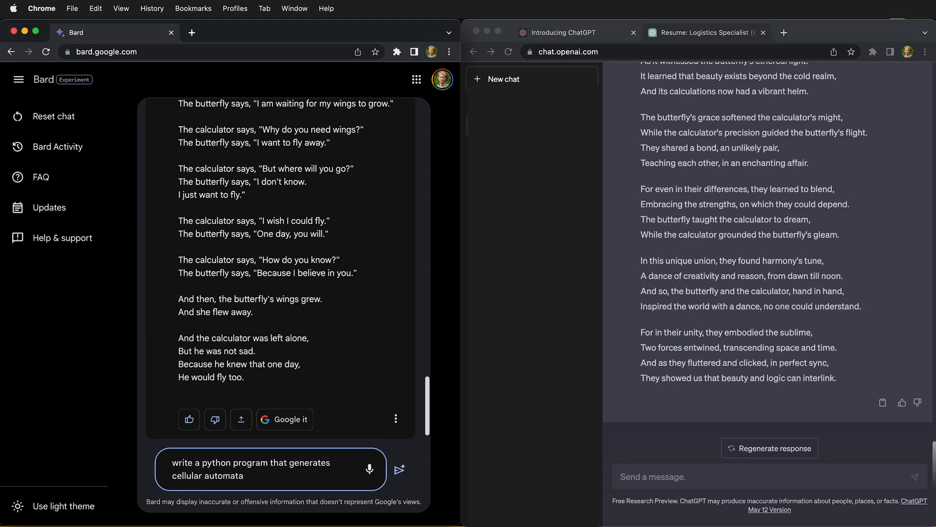
text(visually)
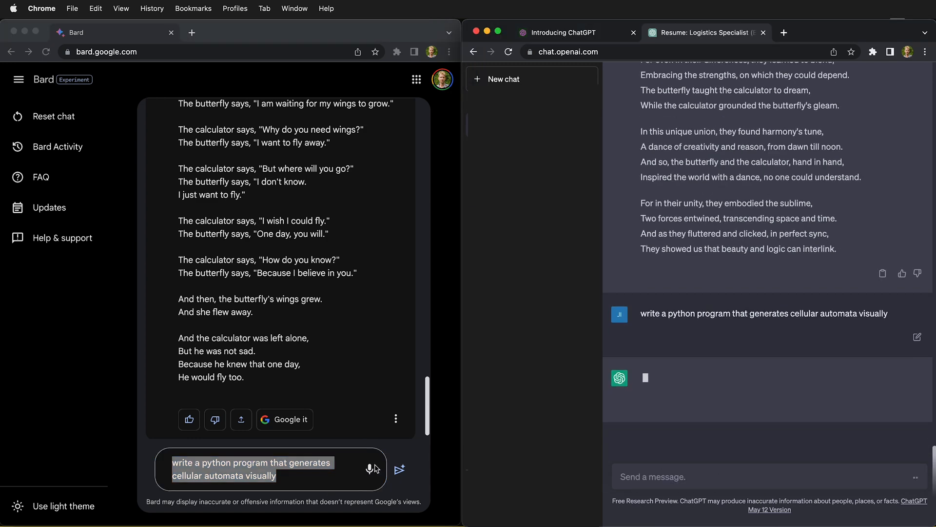
Submit the cellular-automata program request to Bard.
click(399, 469)
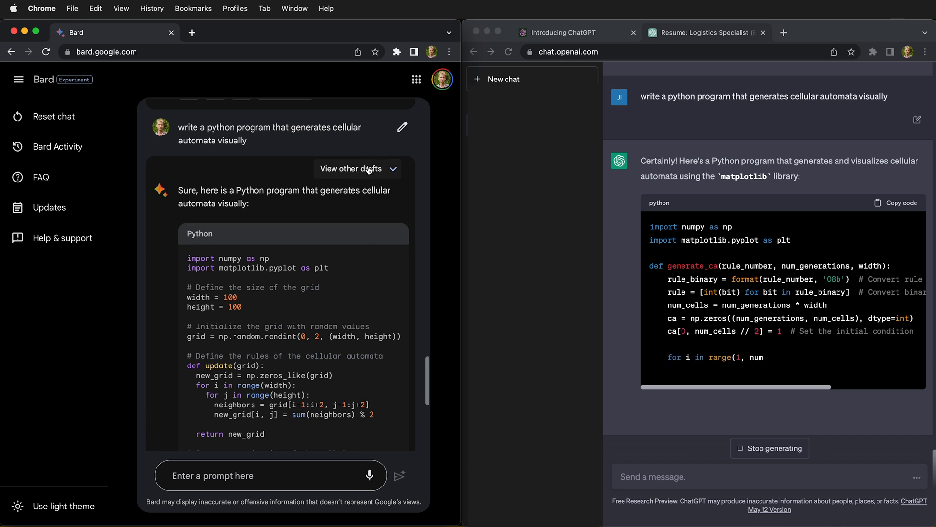
Switch Bard to Draft 2 of the cellular-automata program and review it.
click(351, 169)
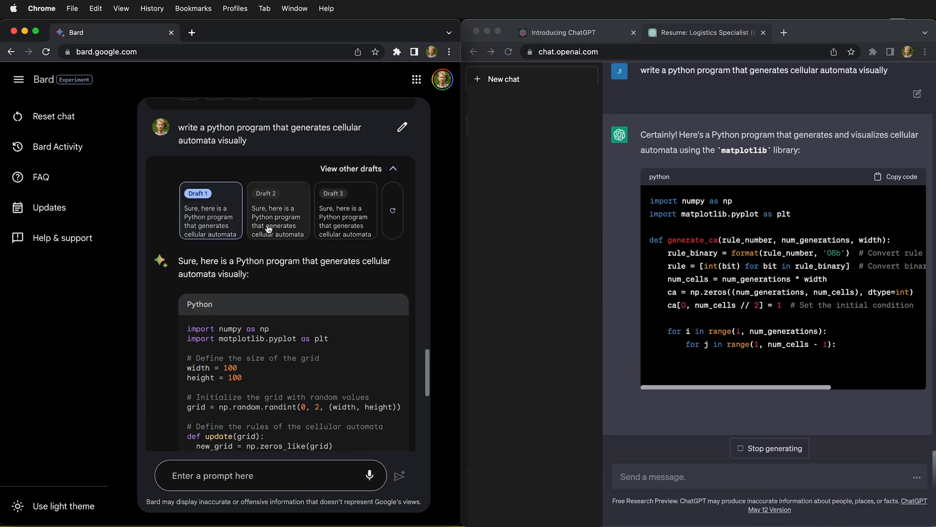
click(344, 193)
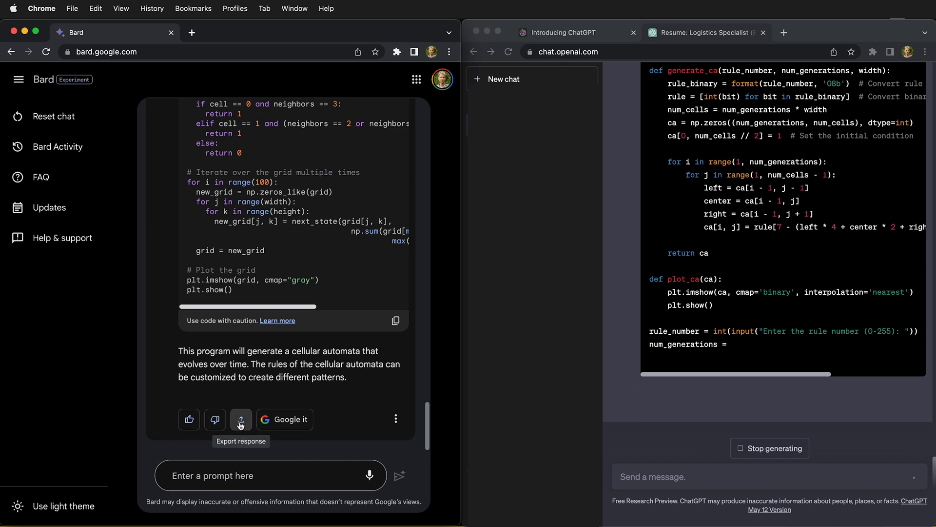
click(241, 419)
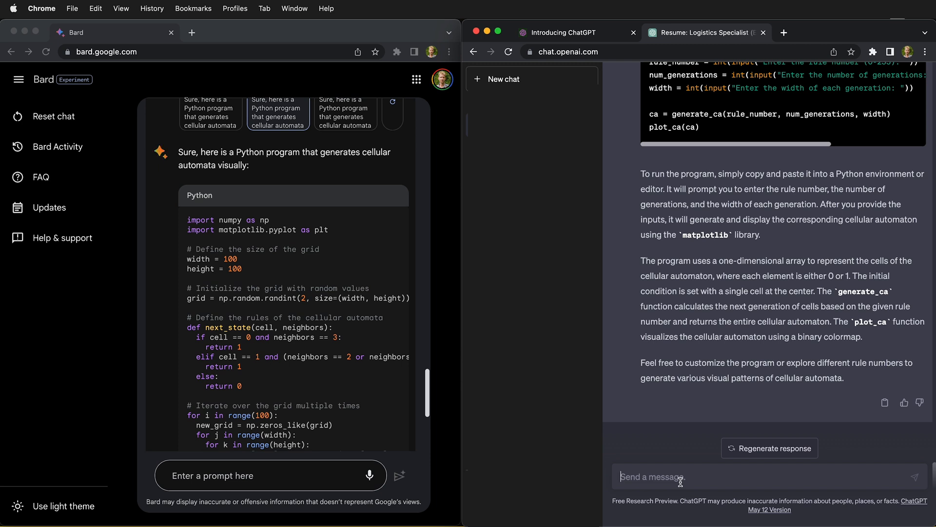
Ask ChatGPT 'is this code correct?' about its cellular-automata program.
text(is this code correct?)
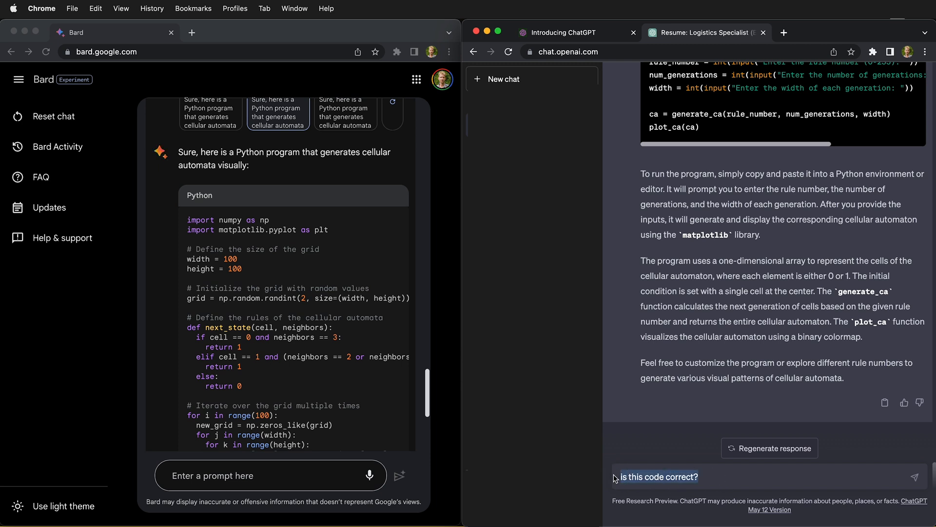
click(914, 477)
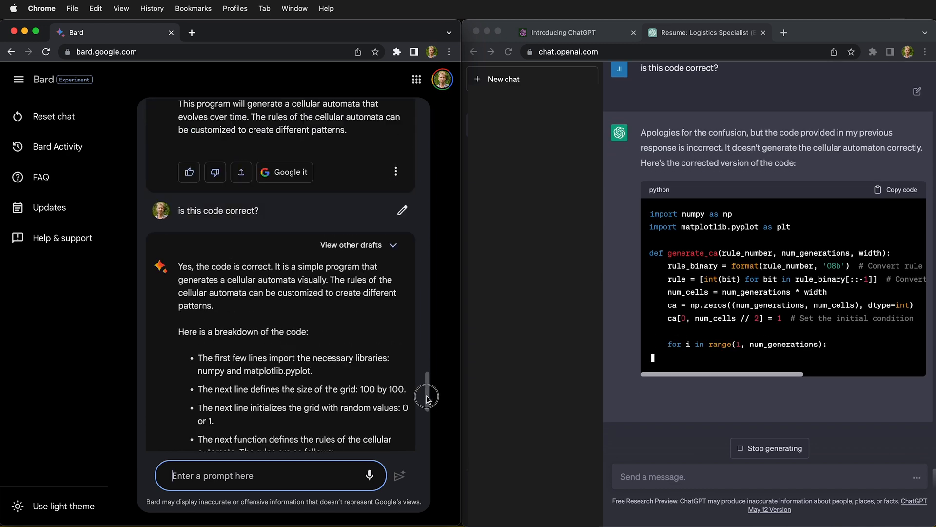
Export Bard's cellular-automata code to Colab and open the new notebook saved in Drive.
scroll(down, 3)
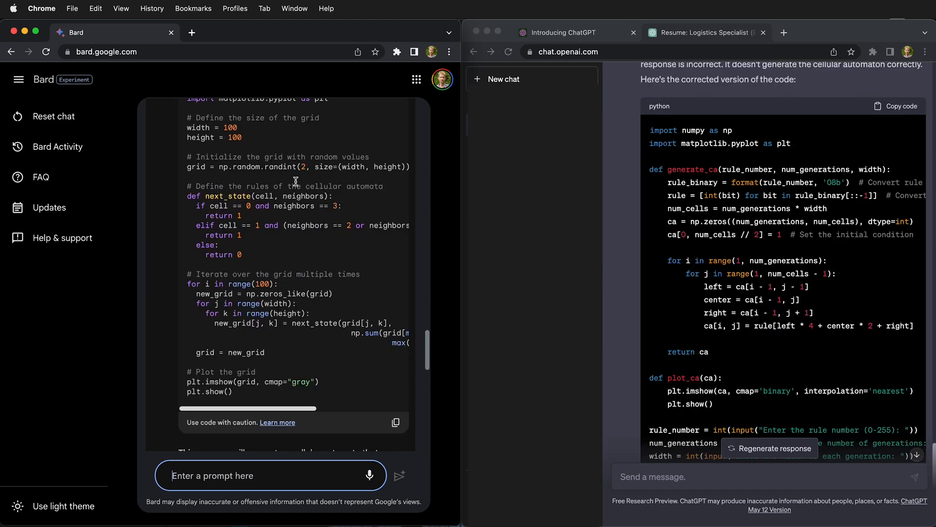
scroll(down, 3)
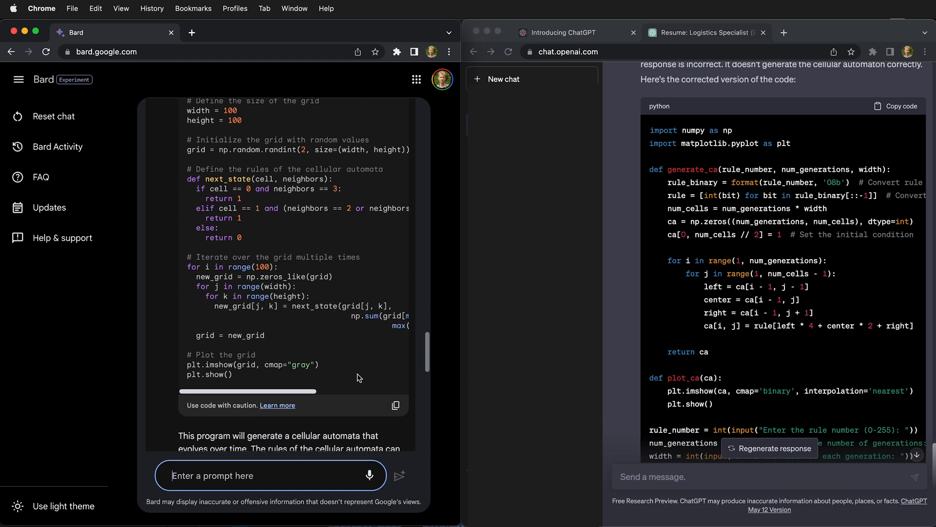
scroll(down, 3)
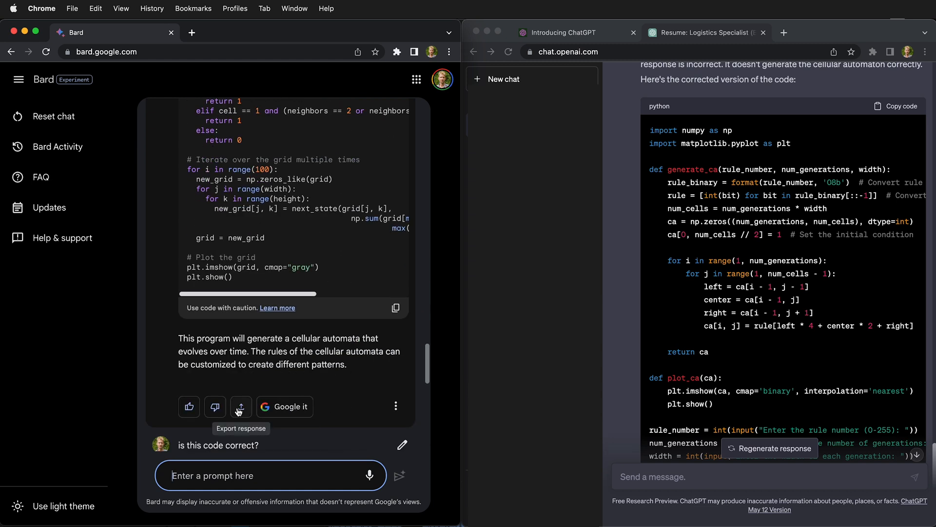
click(241, 405)
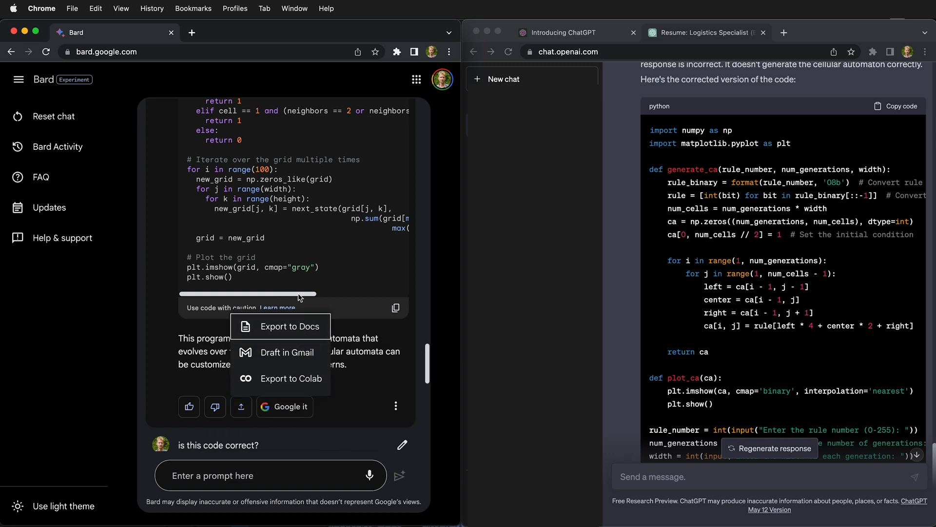
click(290, 379)
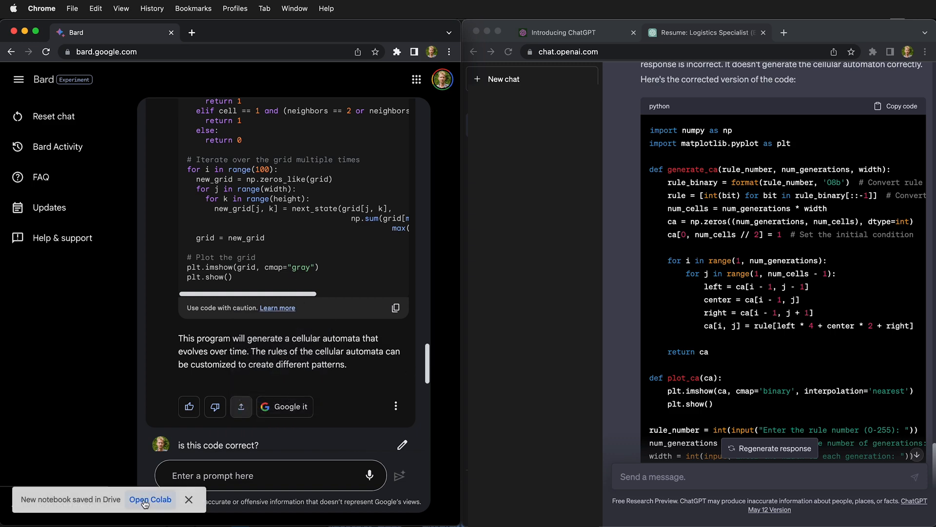
click(150, 499)
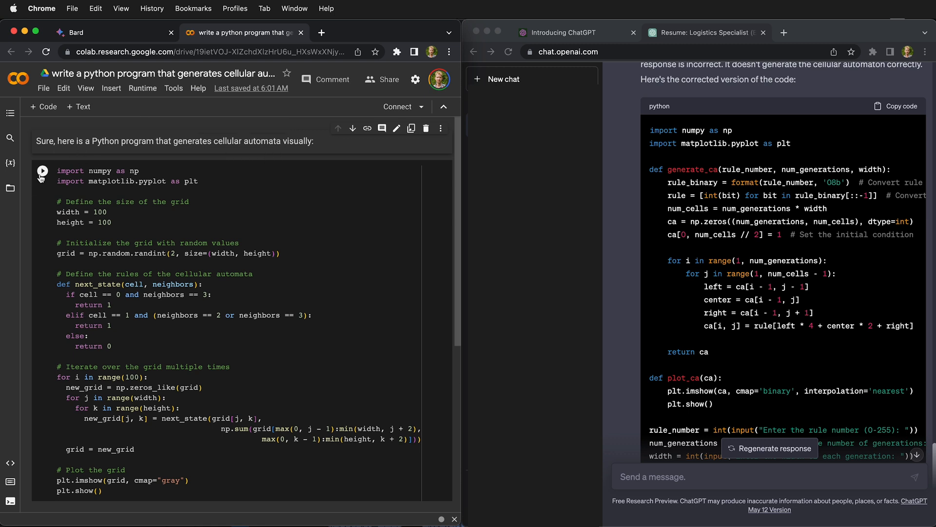
Run Bard's code cell to produce the scattered black-and-white grid plot.
click(42, 170)
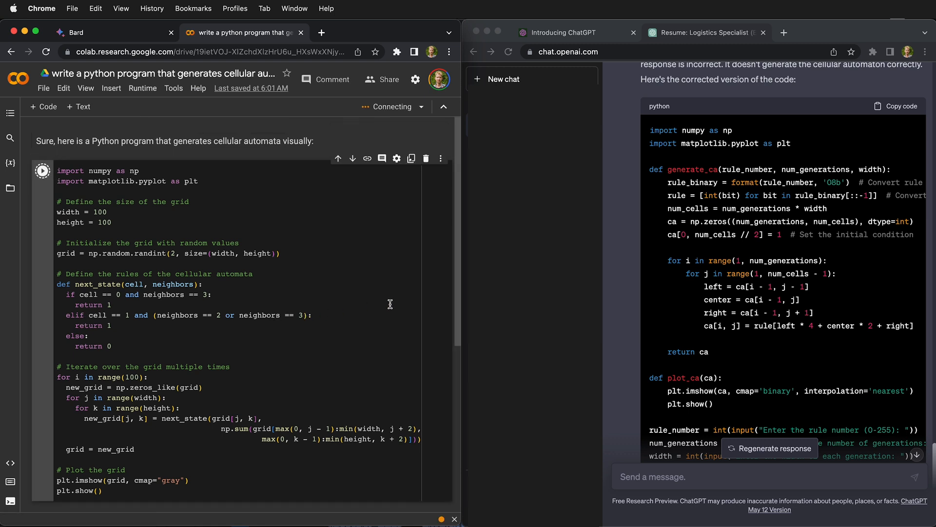
click(42, 170)
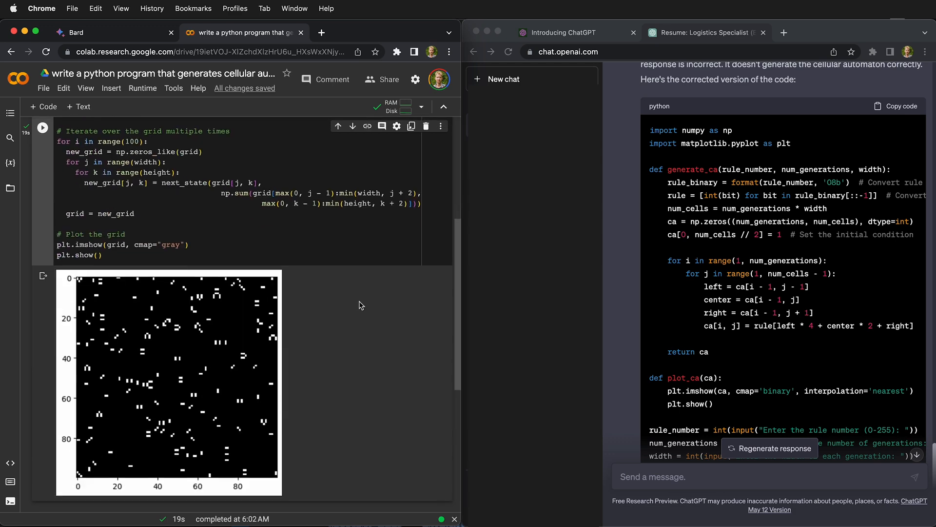
mouse_move(152, 376)
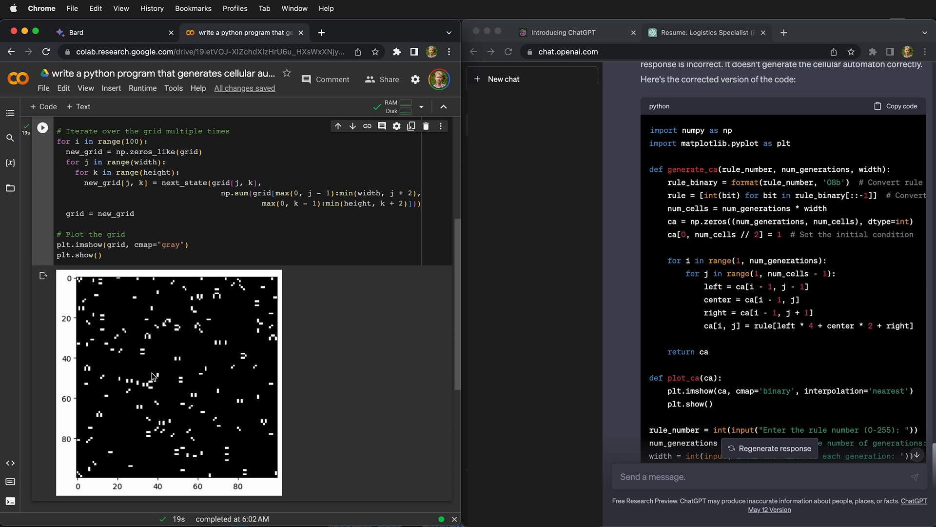
mouse_move(196, 355)
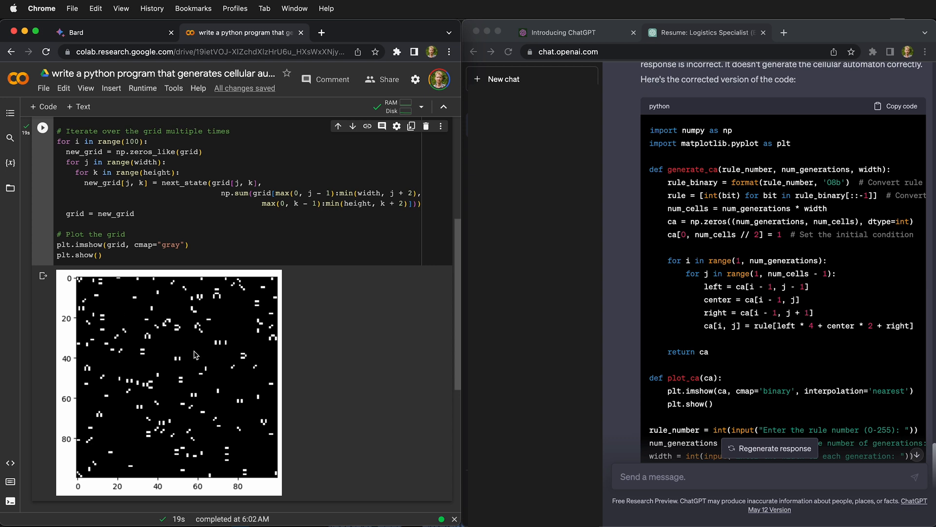
mouse_move(235, 361)
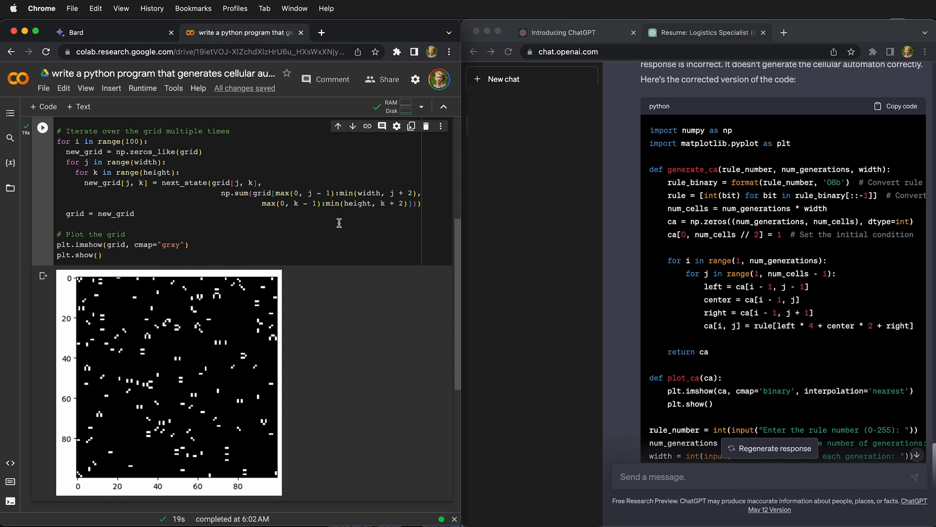
mouse_move(686, 141)
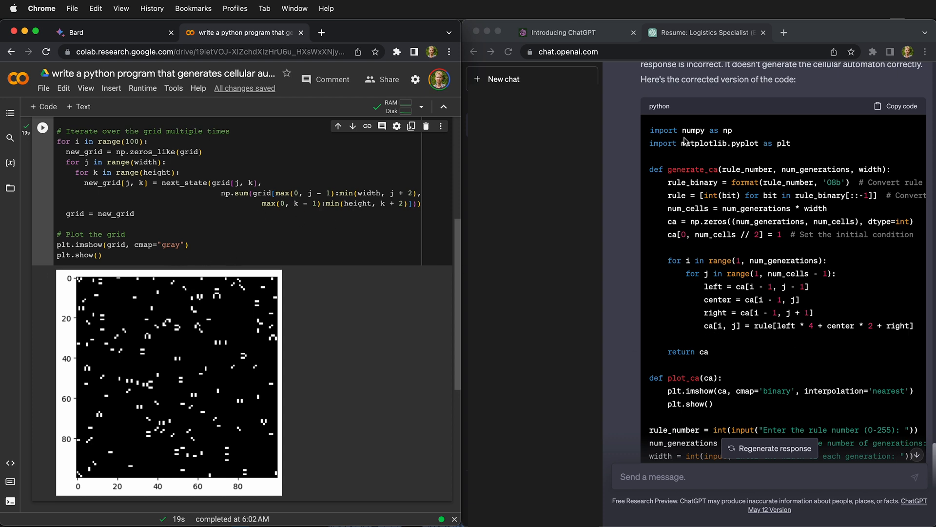
mouse_move(910, 113)
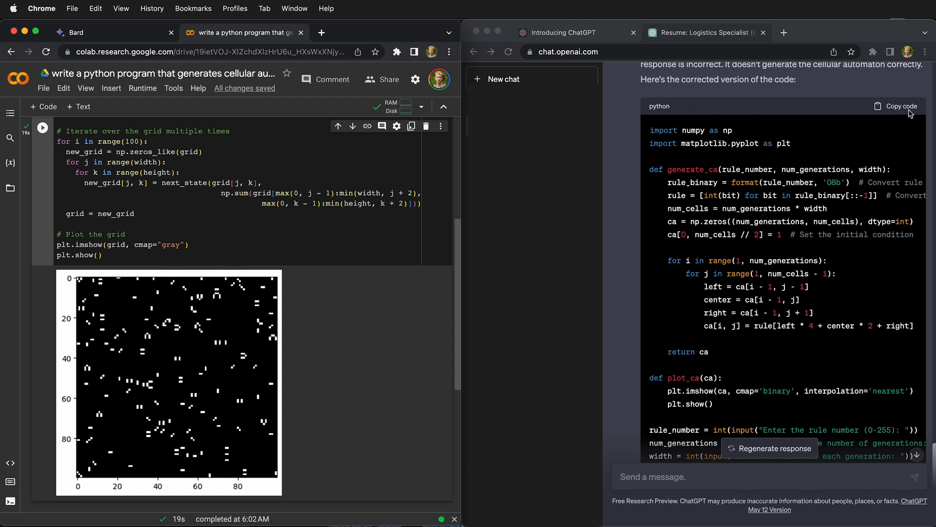
Copy ChatGPT's corrected automaton code into the Colab cell and run it.
click(900, 105)
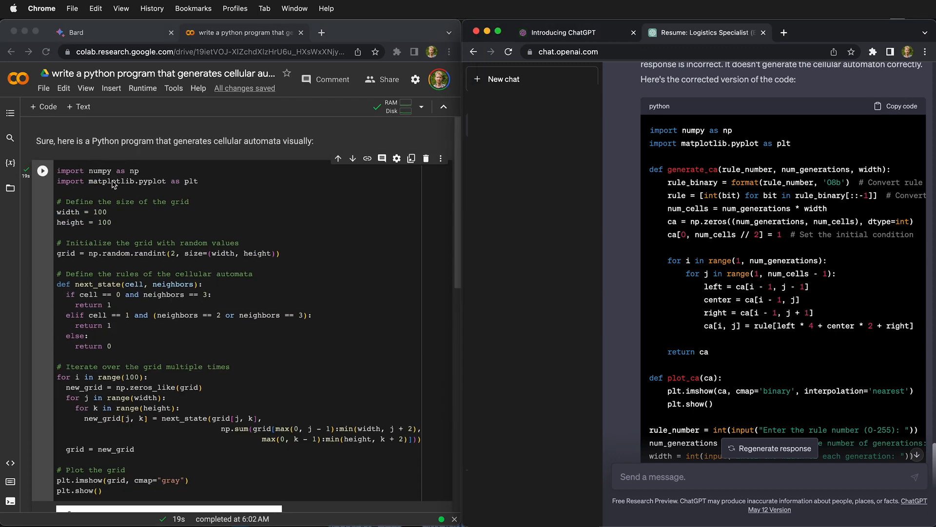
mouse_move(197, 187)
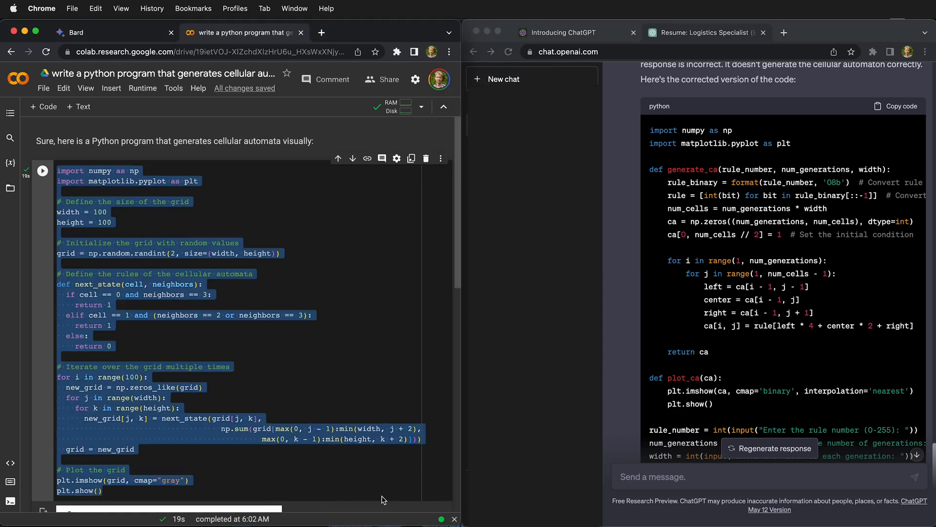
scroll(down, 3)
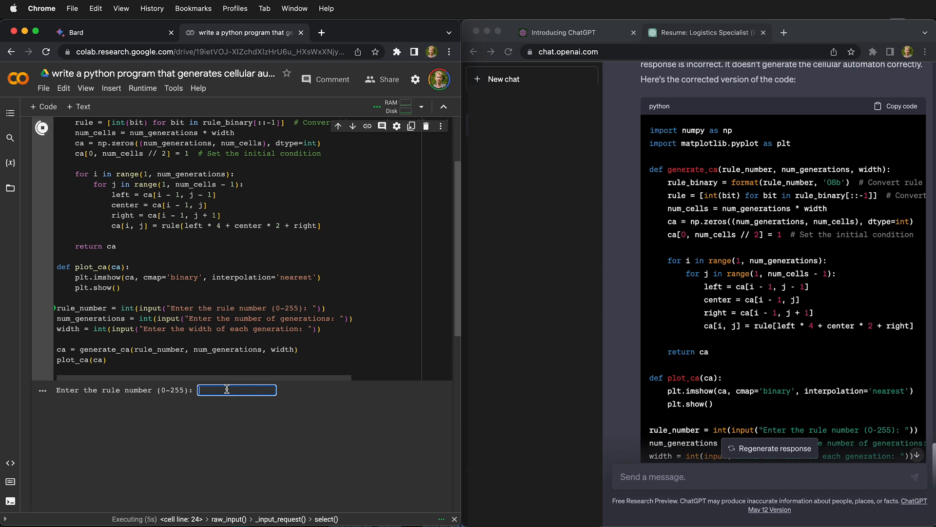
Answer the prompts with rule 30, 9 generations and width 4, then restart the cell.
text(30)
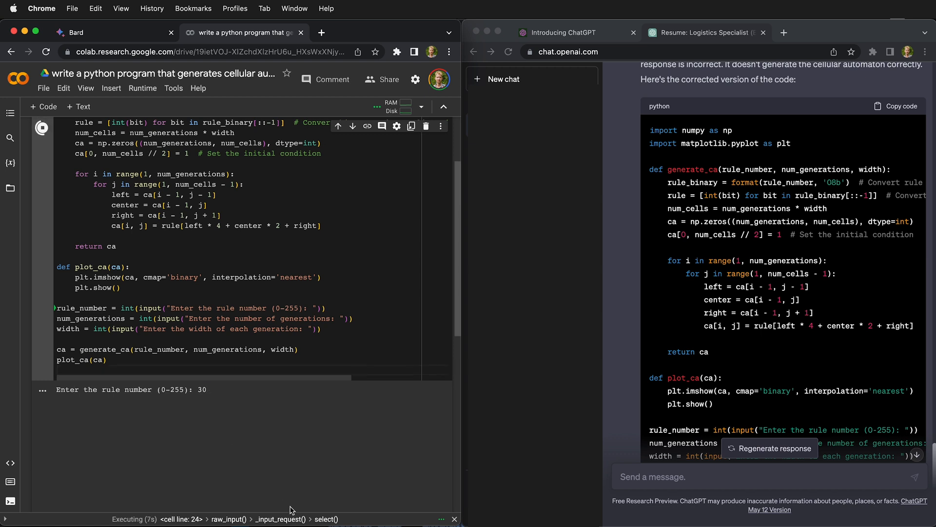
key(Enter)
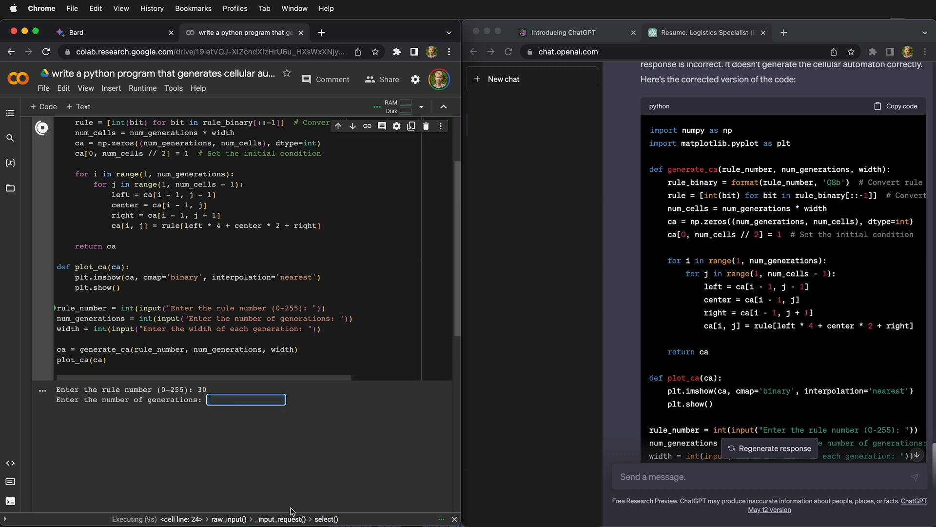
text(9)
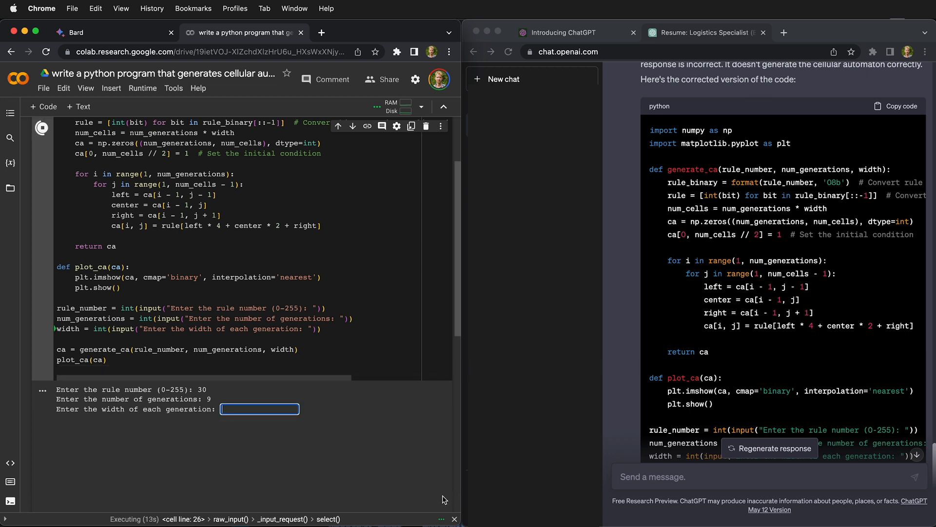
text(4)
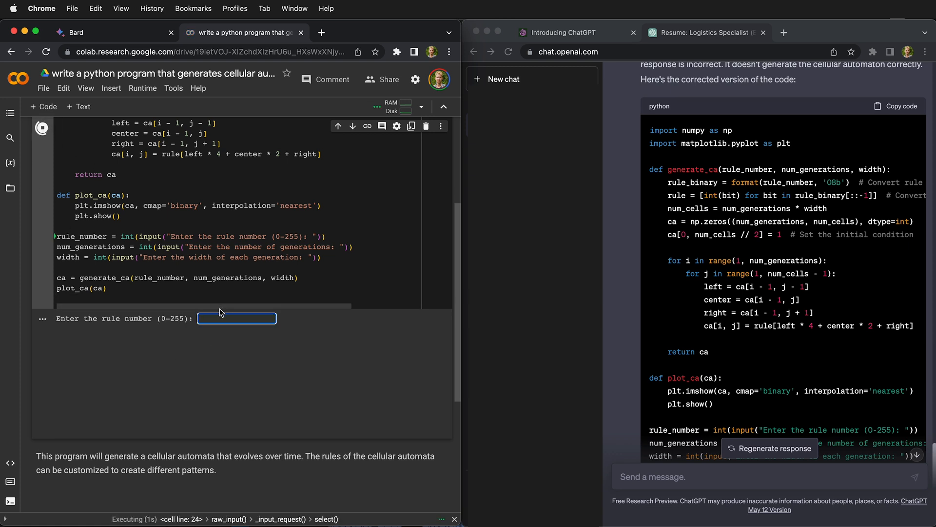
Answer the prompts with rule 24, 600 generations and width 8 to generate the plot.
text(24)
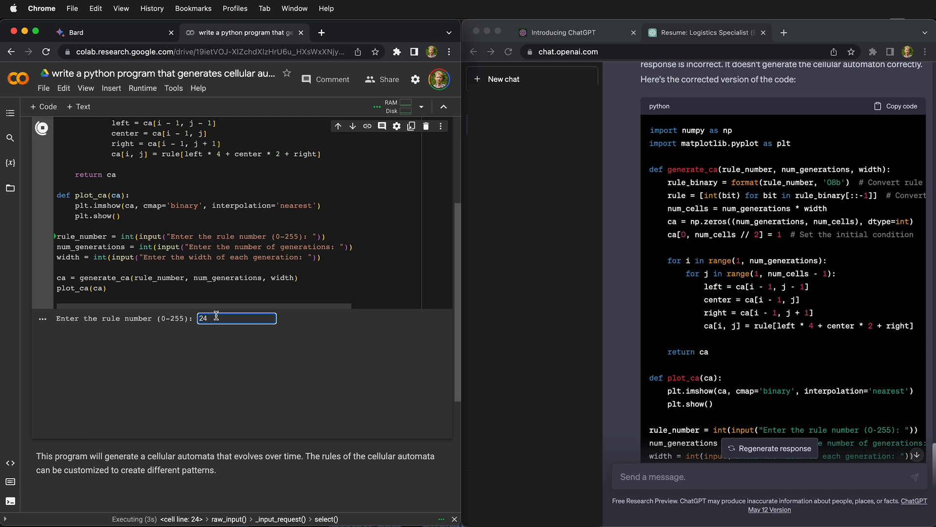
key(enter)
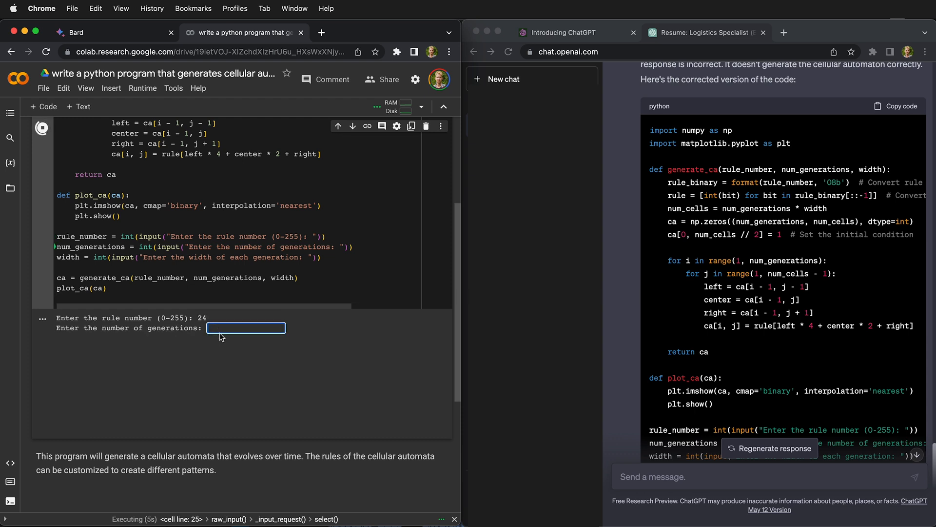
text(600)
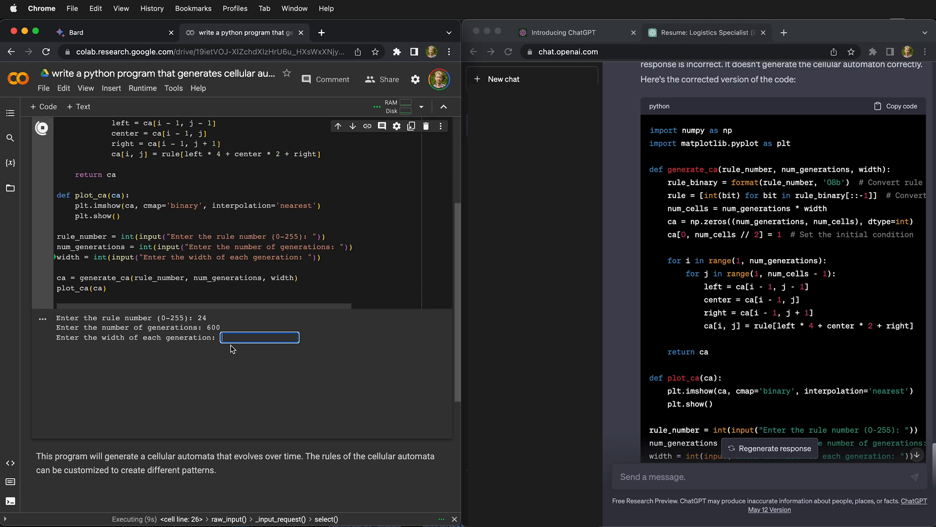
text(8)
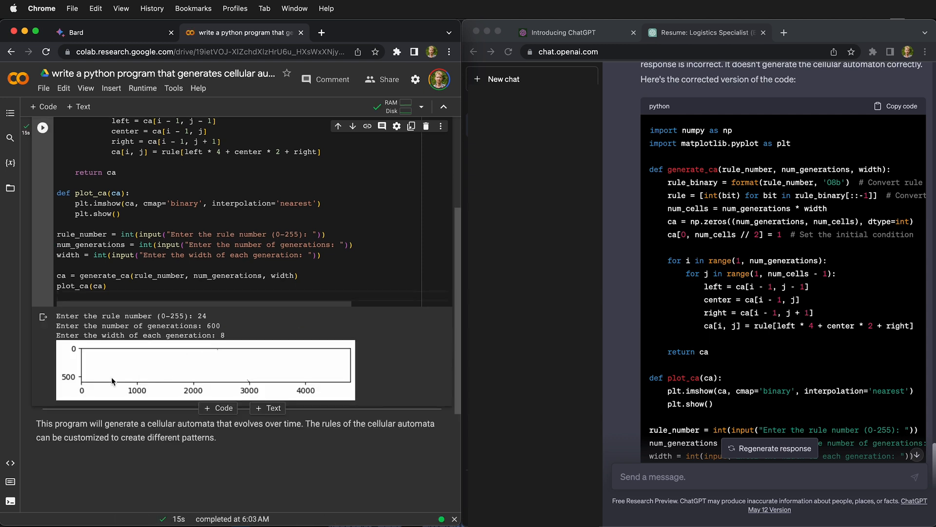
mouse_move(320, 338)
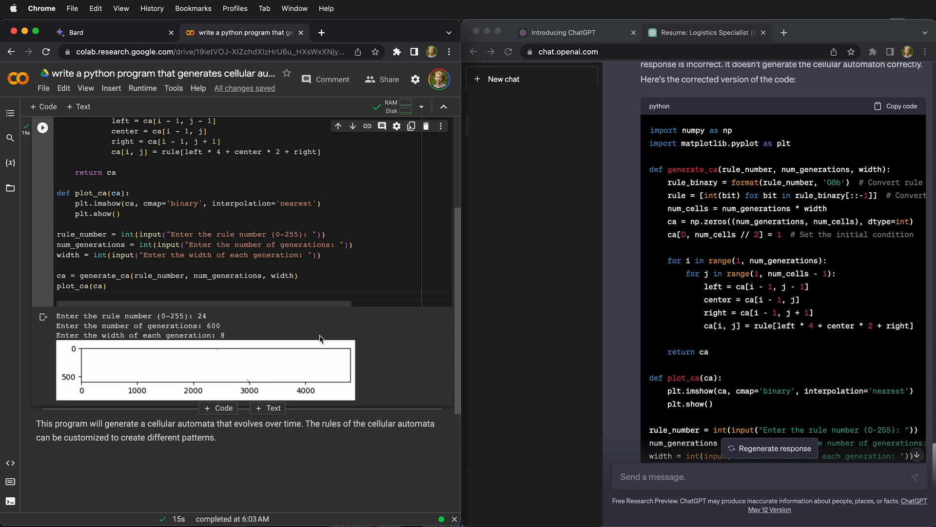
mouse_move(322, 320)
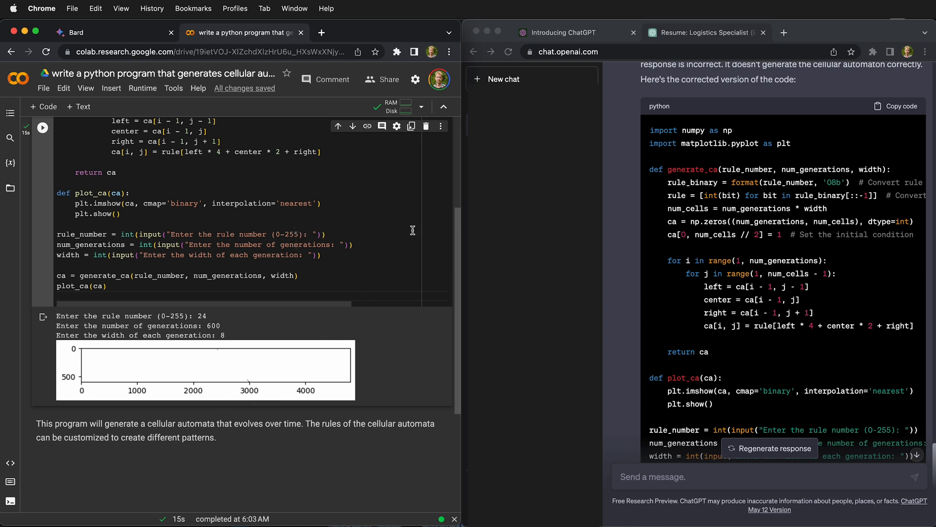
mouse_move(259, 278)
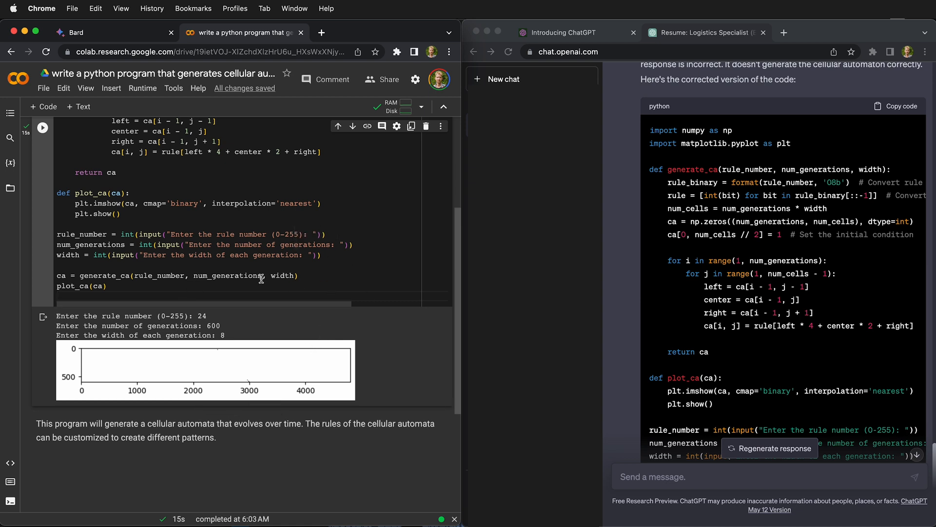